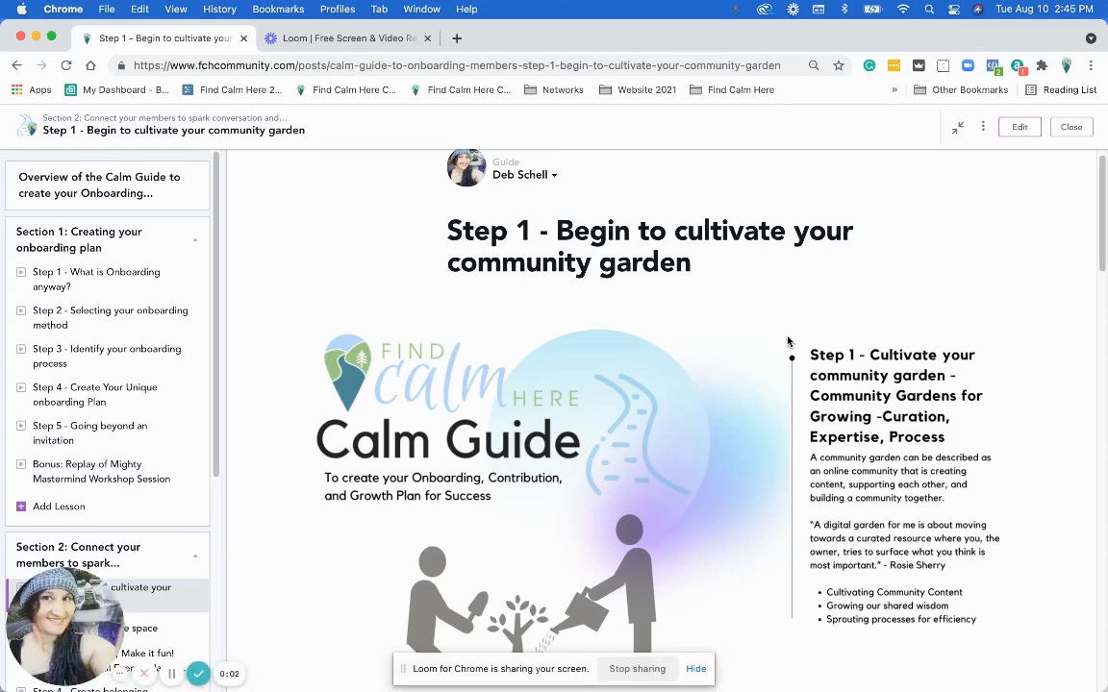
mouse_move(831, 338)
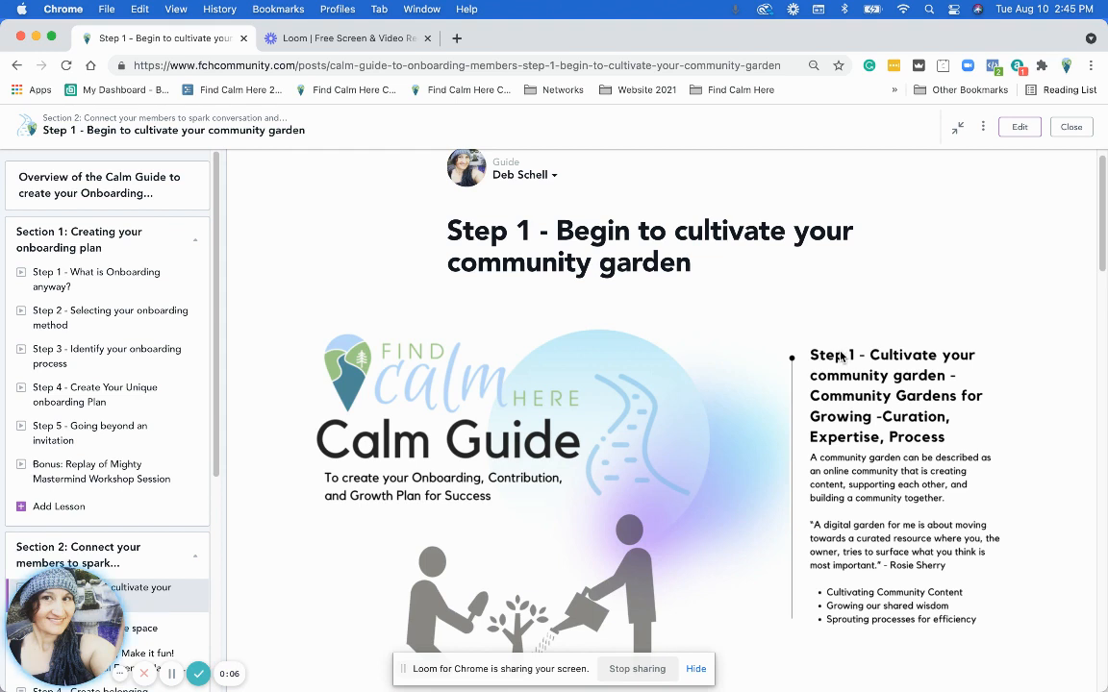
Scroll from the lesson title past the Calm Guide image to the garden description and digital garden quote.
scroll(down, 3)
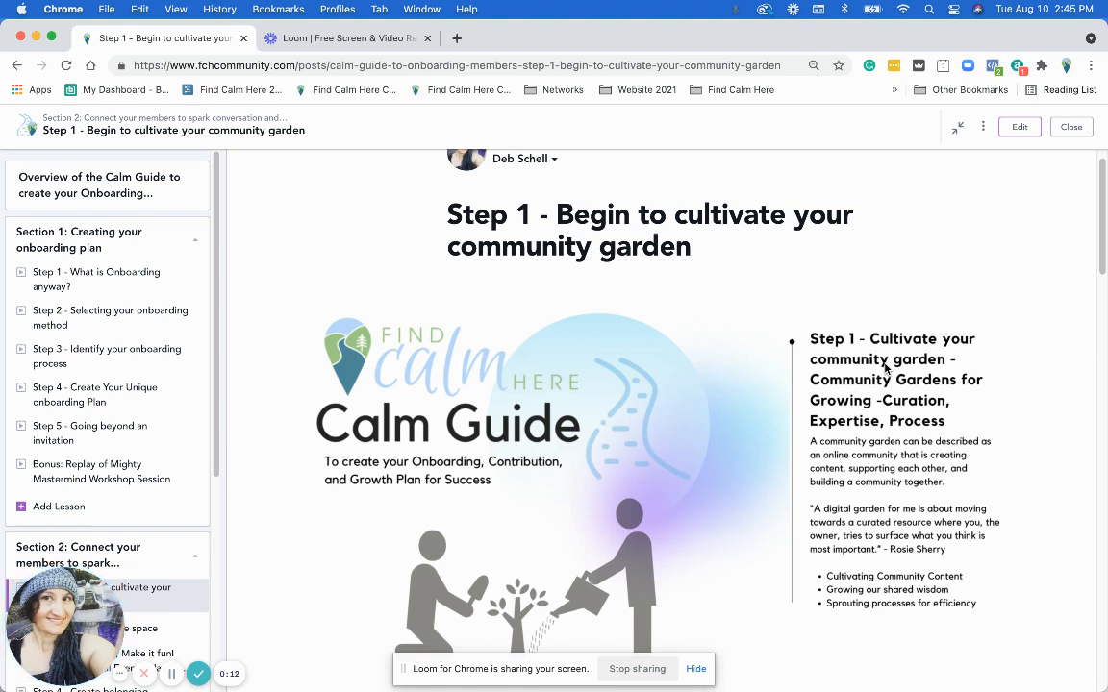
scroll(down, 3)
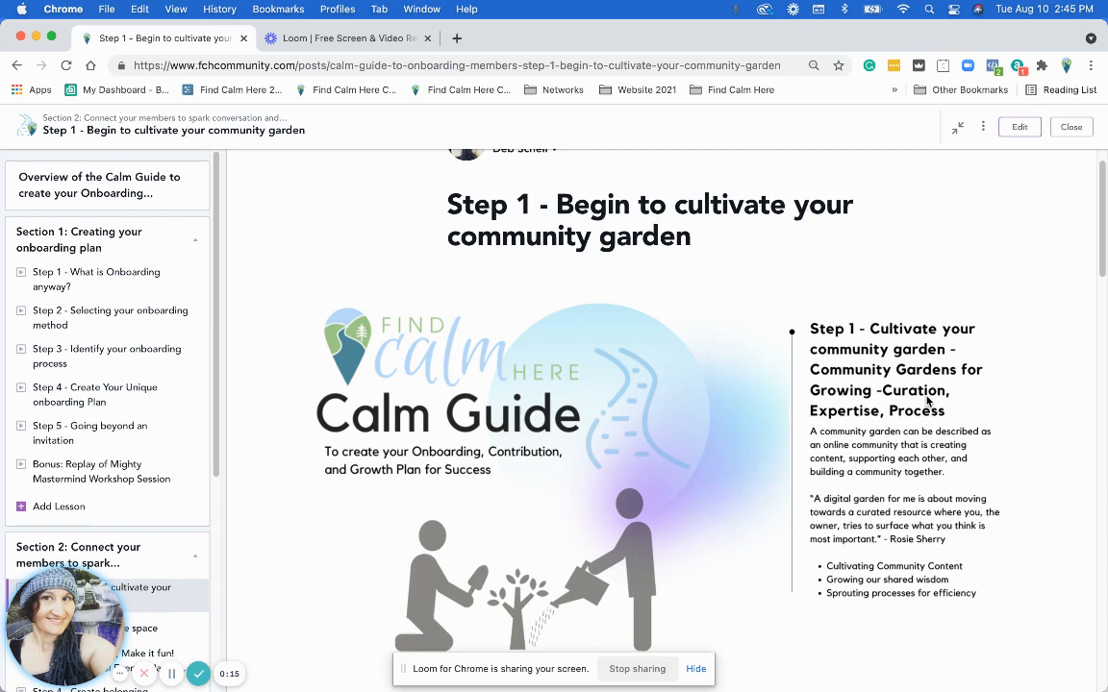
scroll(down, 3)
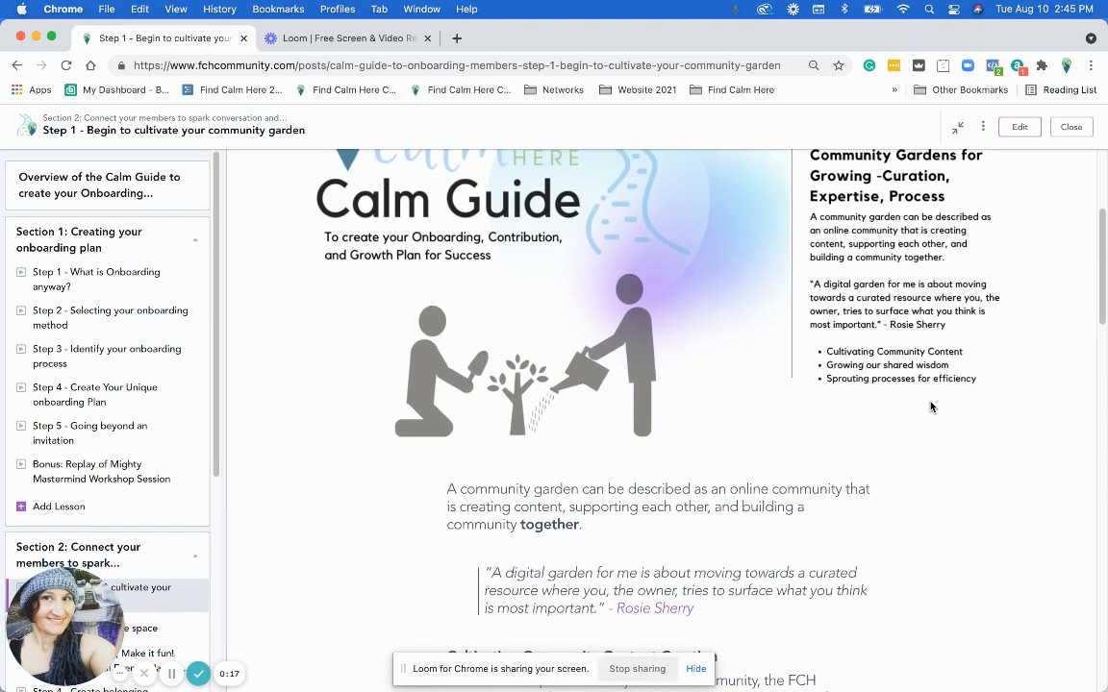
scroll(down, 3)
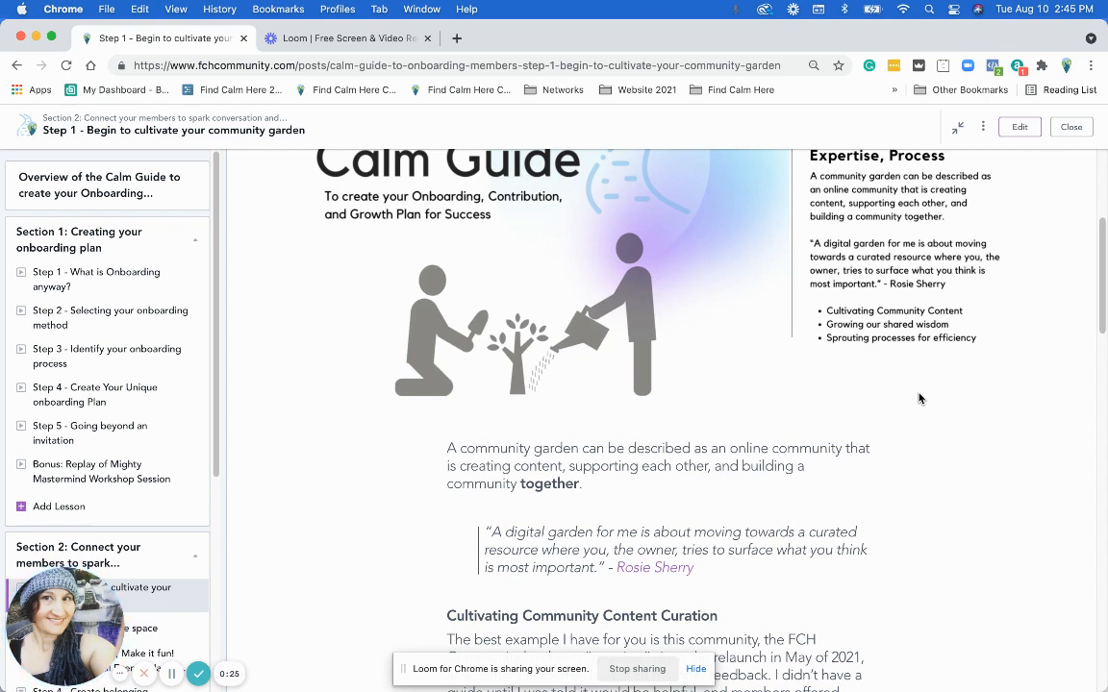
scroll(down, 3)
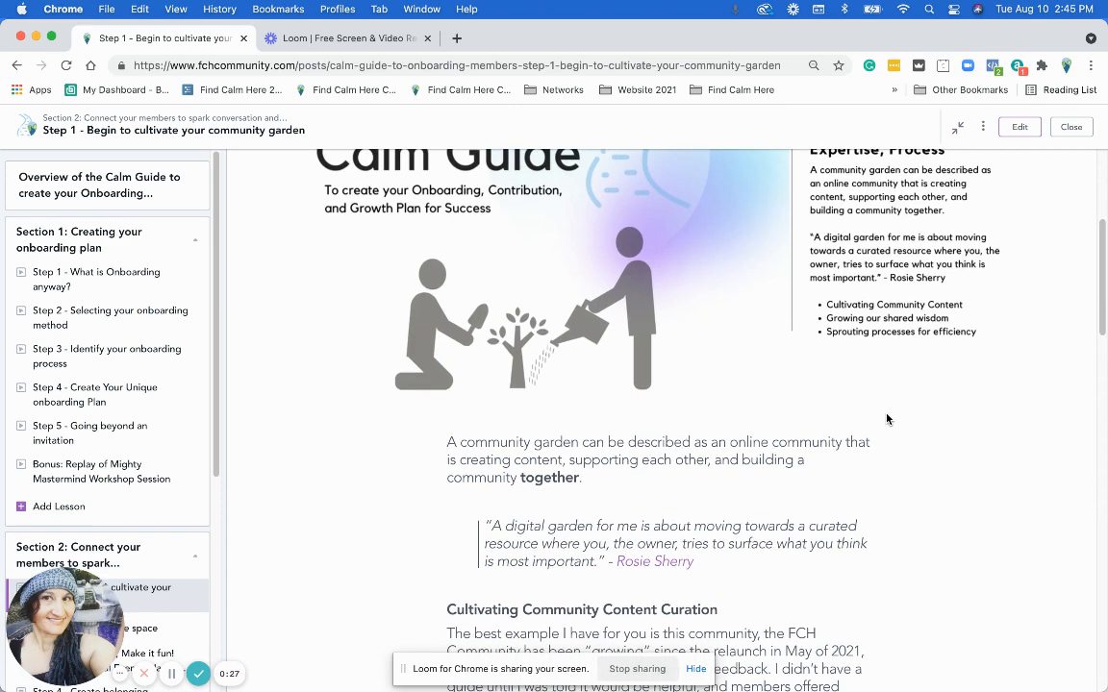
scroll(down, 3)
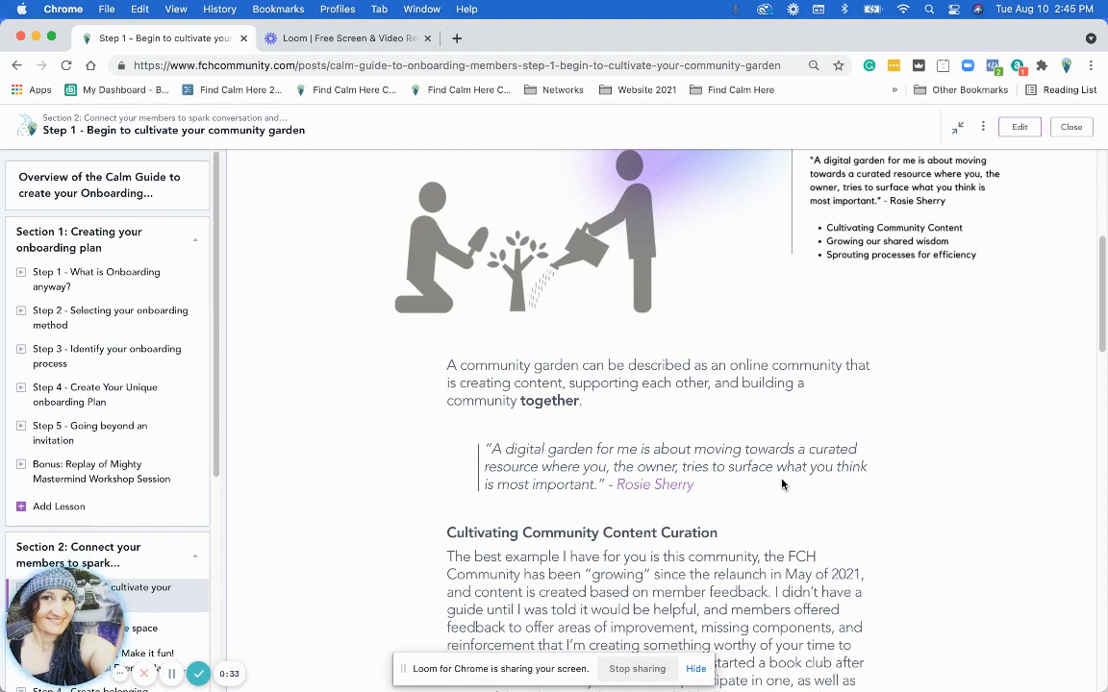
Briefly highlight the digital garden quote, then read down to the Cultivating Community Content Curation paragraph.
drag(742, 448, 773, 467)
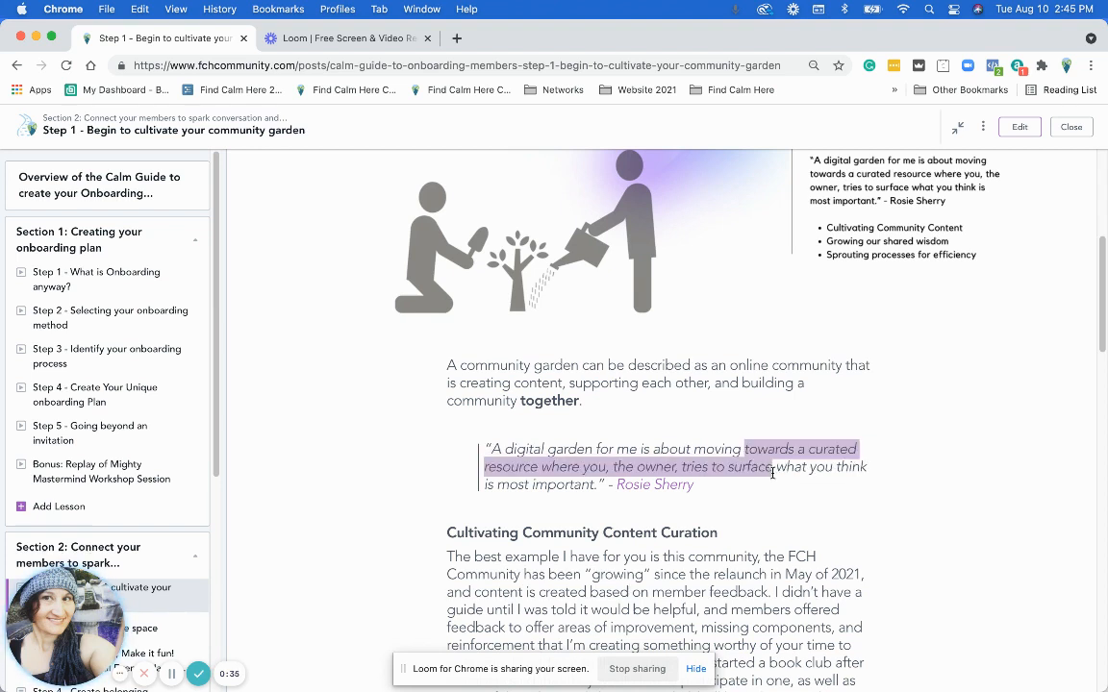
click(625, 452)
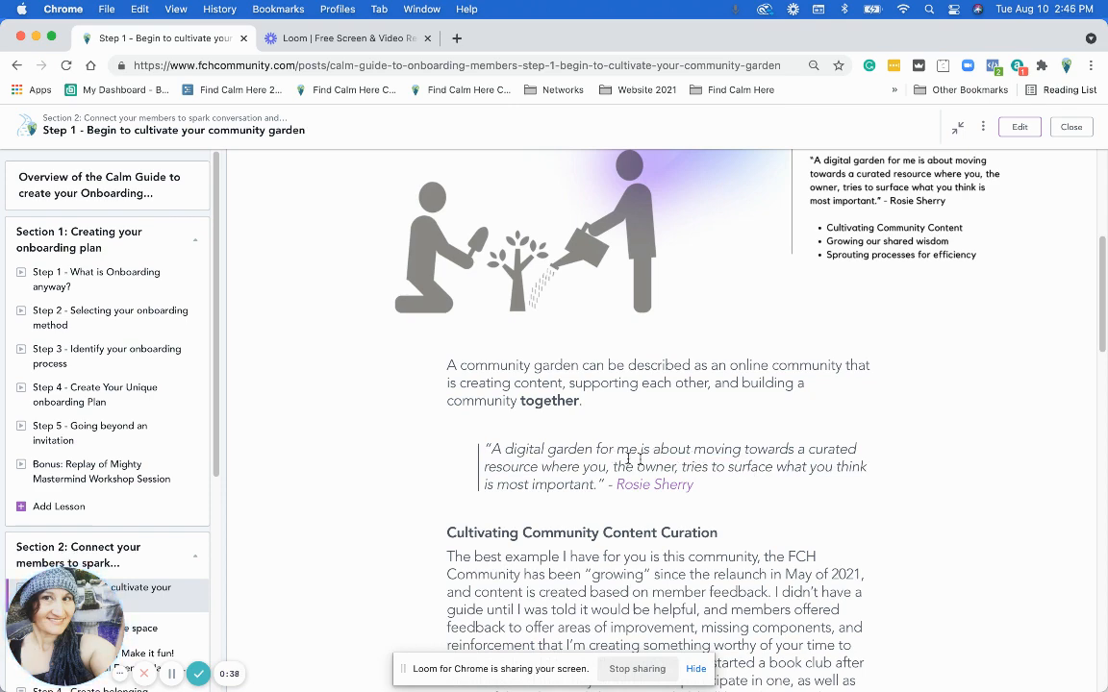
mouse_move(766, 490)
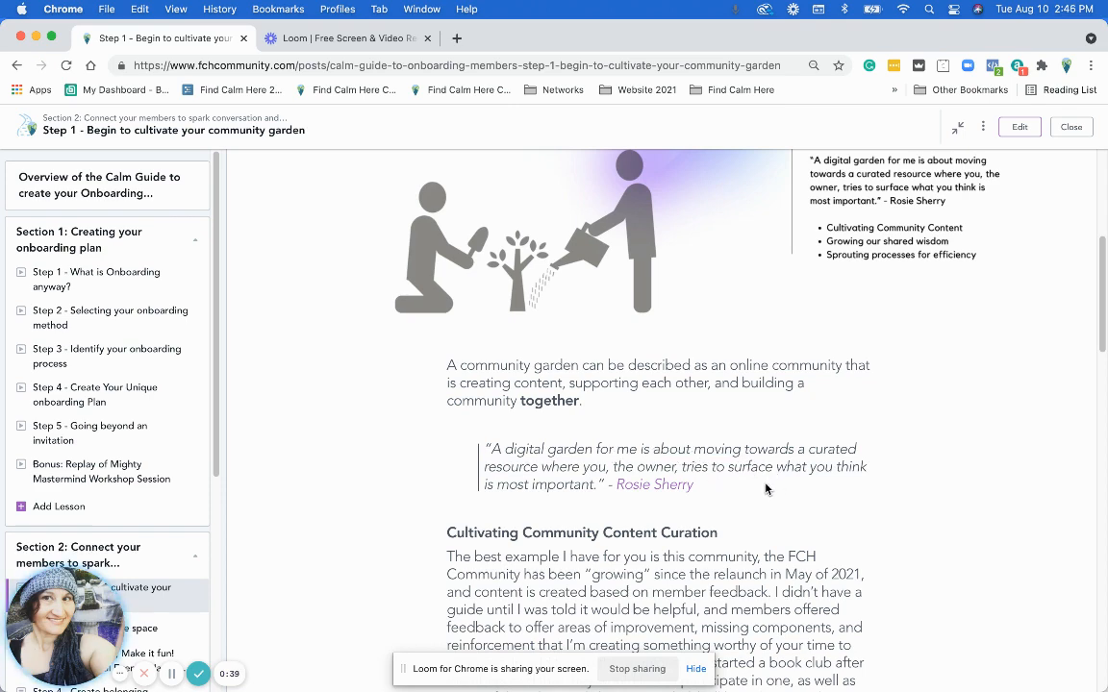
scroll(down, 3)
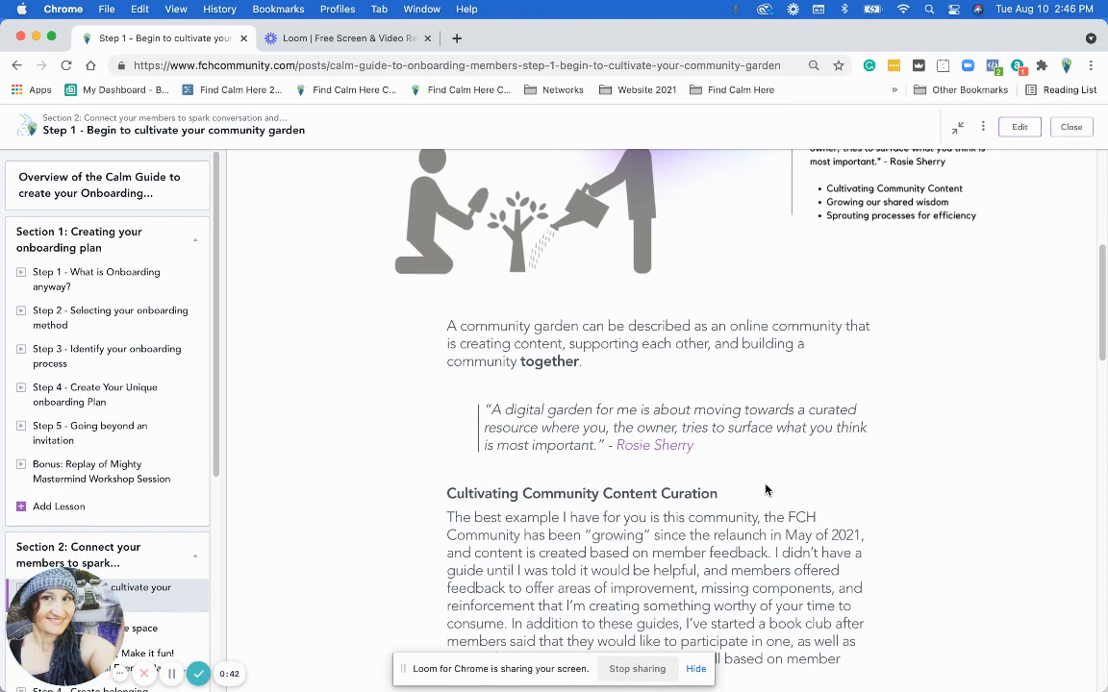
scroll(down, 3)
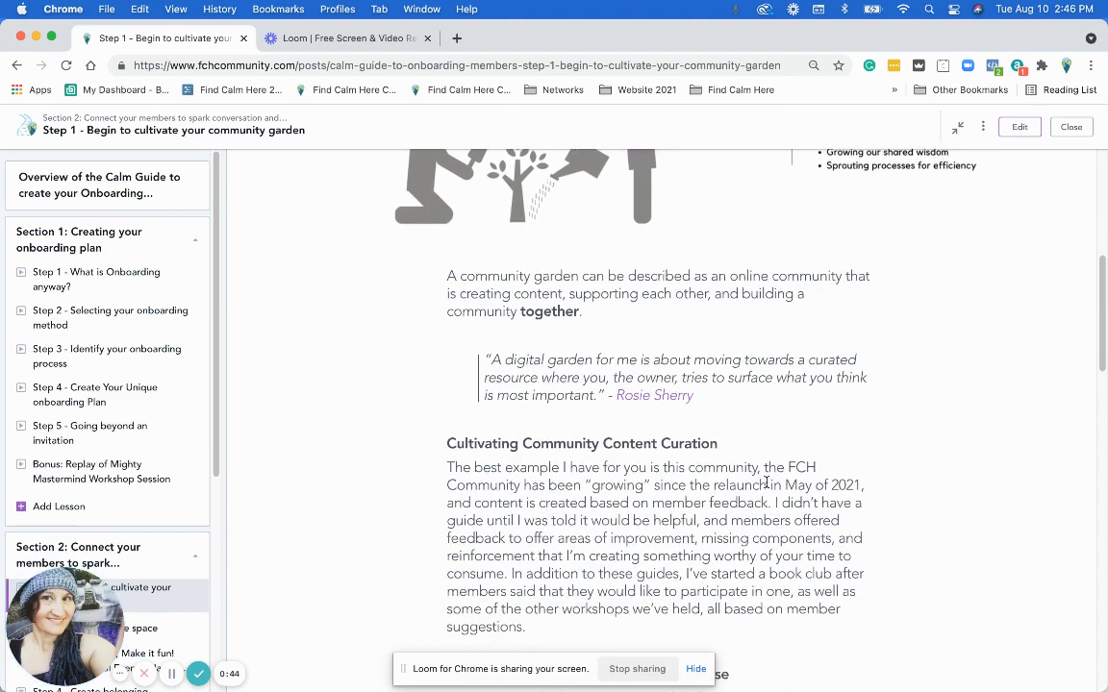
scroll(down, 3)
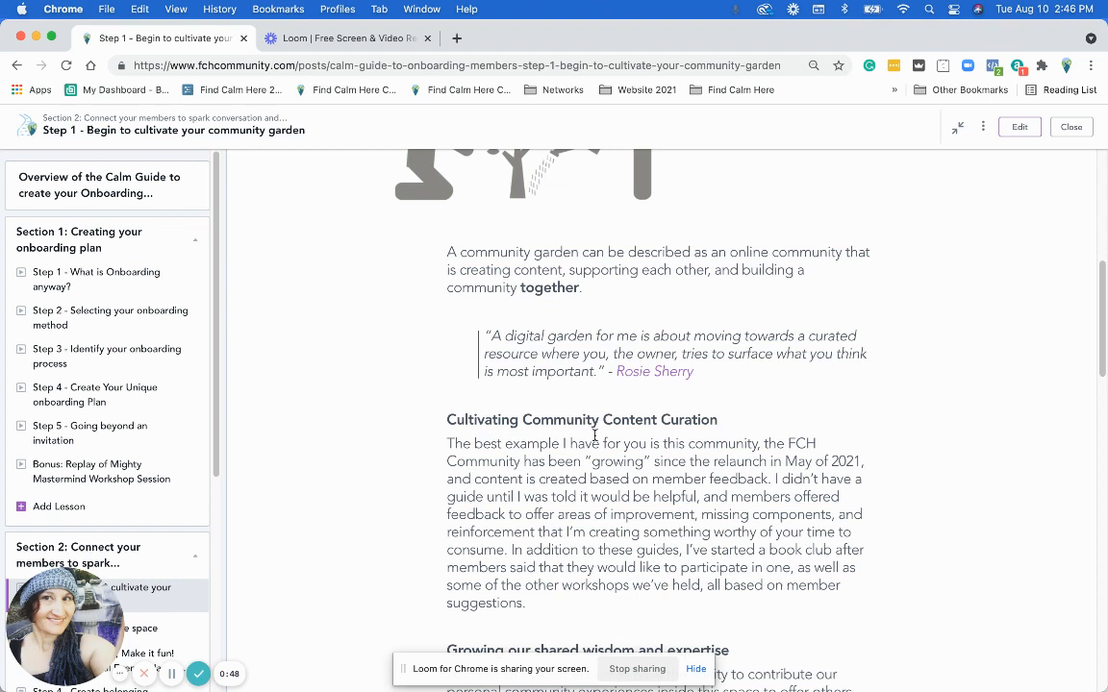
Scroll until the full Growing our shared wisdom and expertise paragraph is in view.
scroll(down, 3)
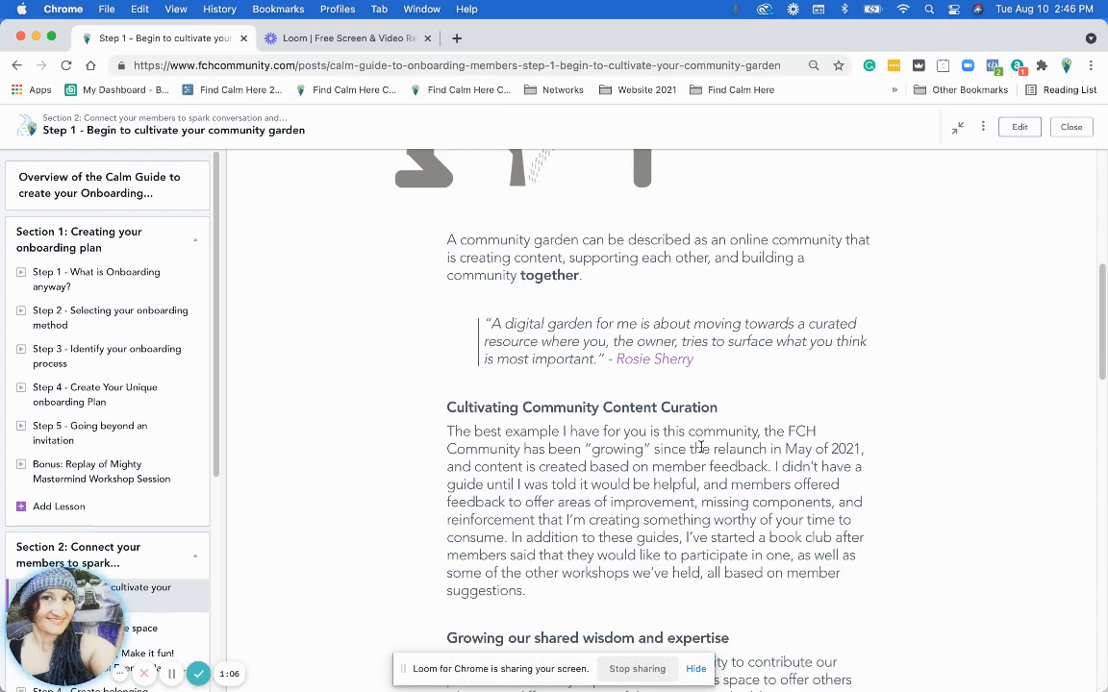
scroll(down, 3)
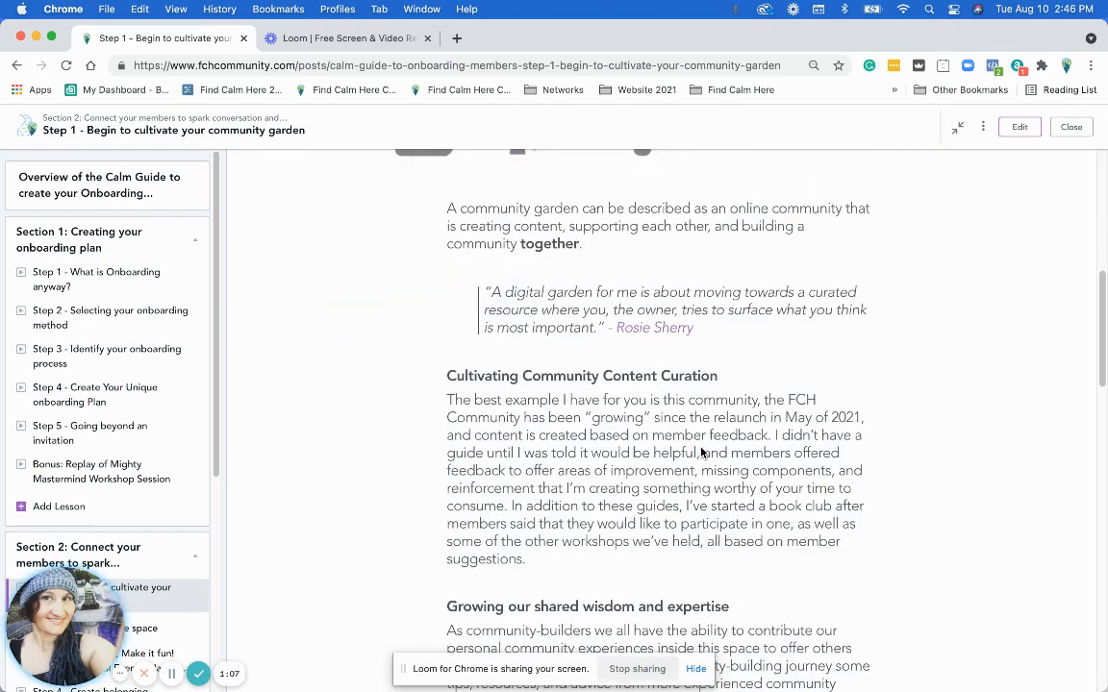
scroll(down, 3)
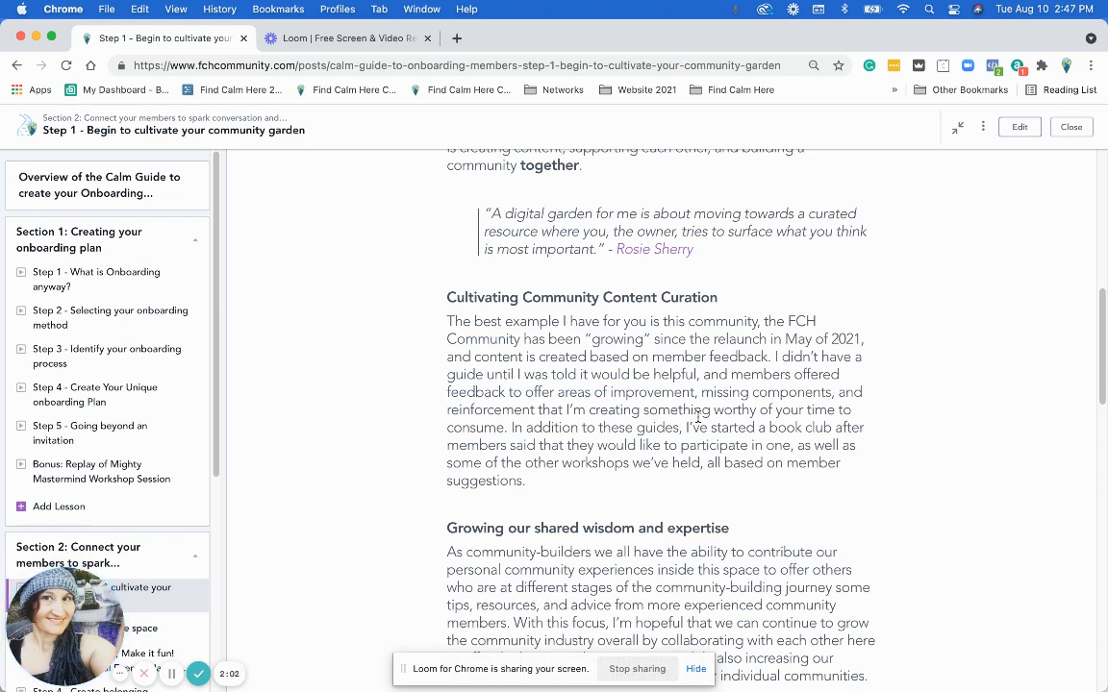
scroll(down, 3)
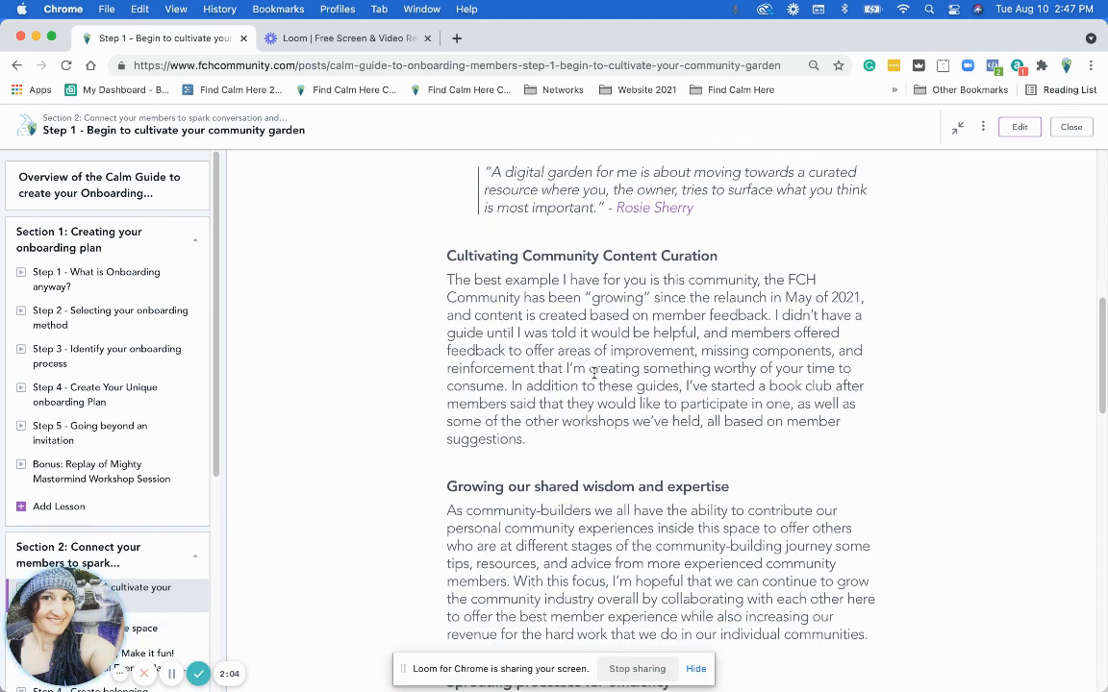
scroll(down, 3)
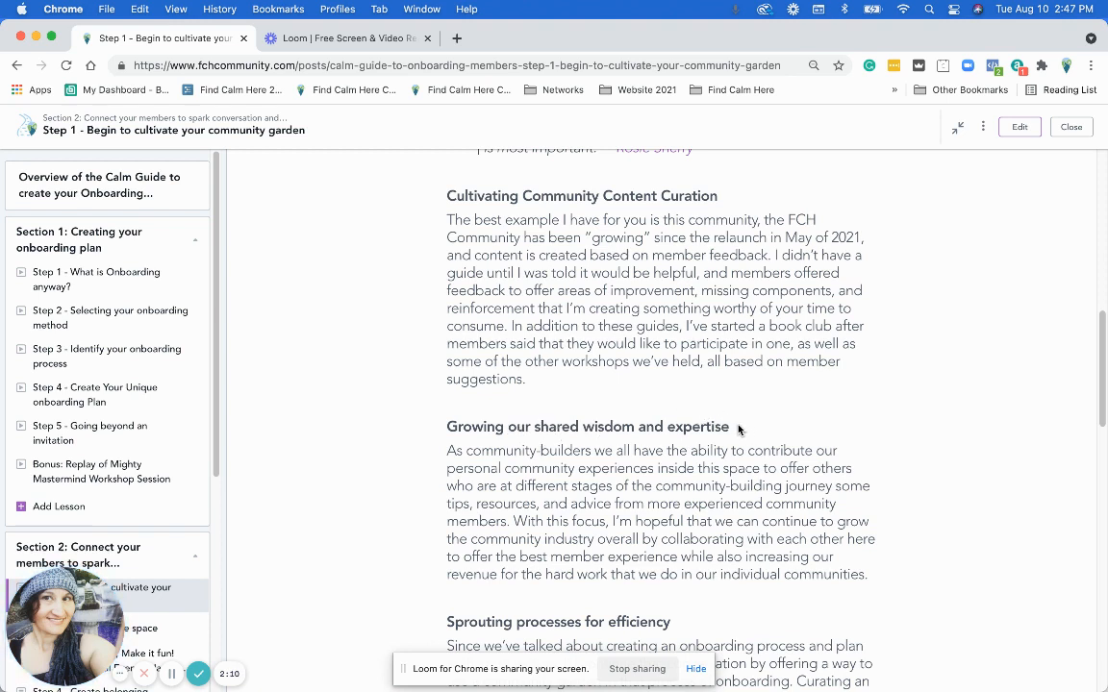
mouse_move(750, 485)
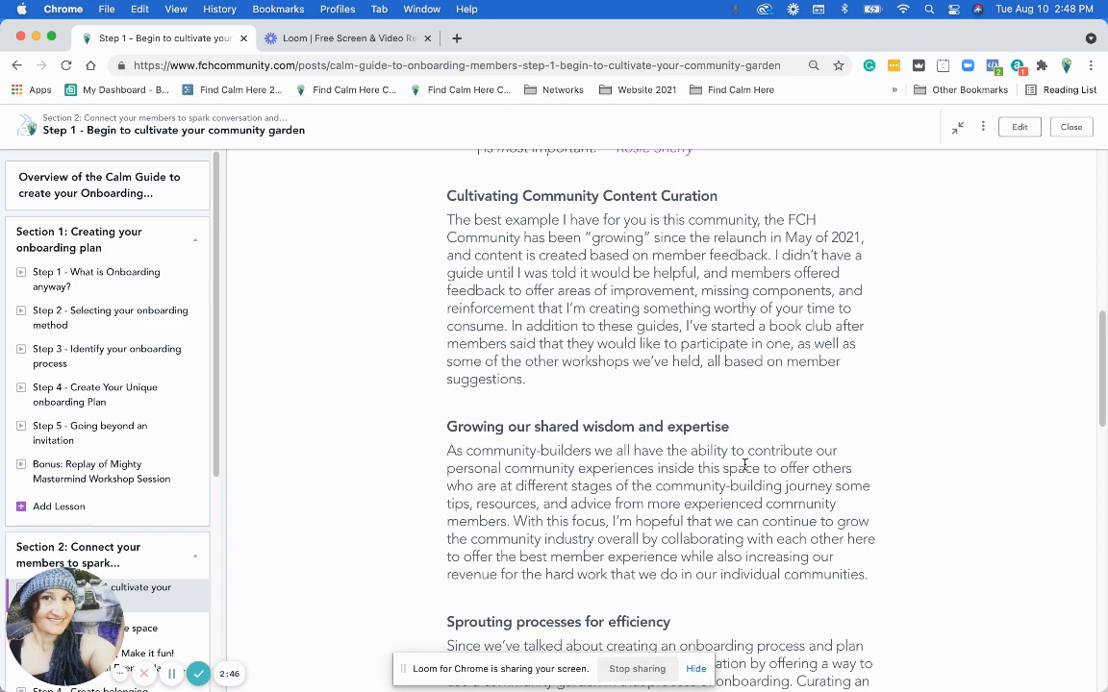
mouse_move(748, 473)
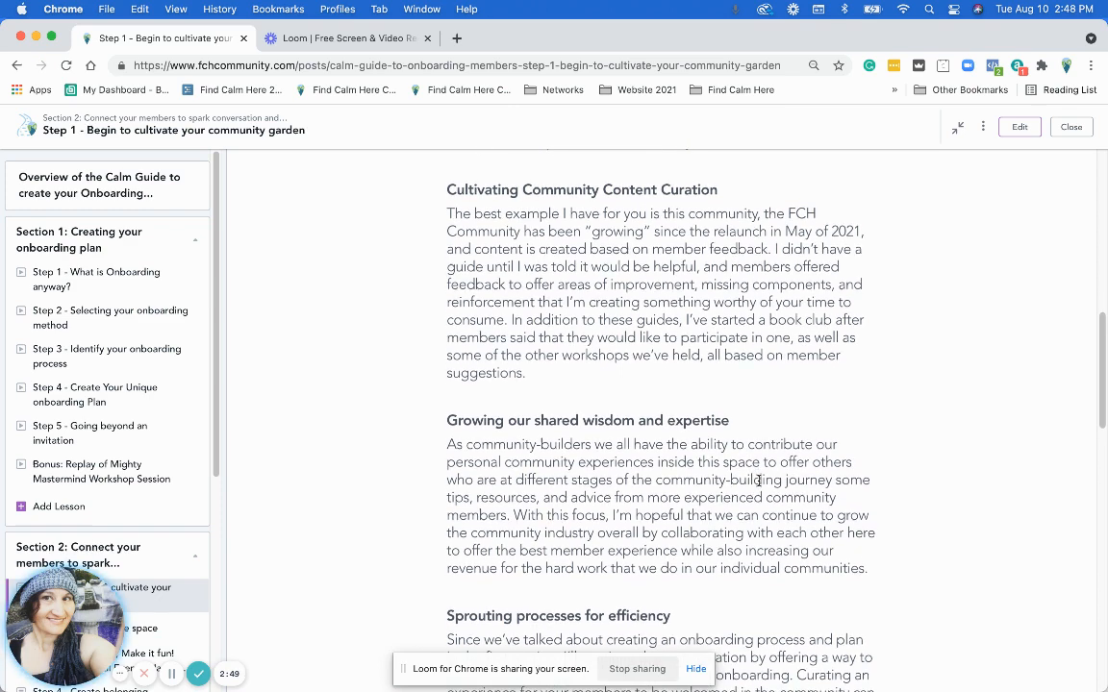
scroll(down, 3)
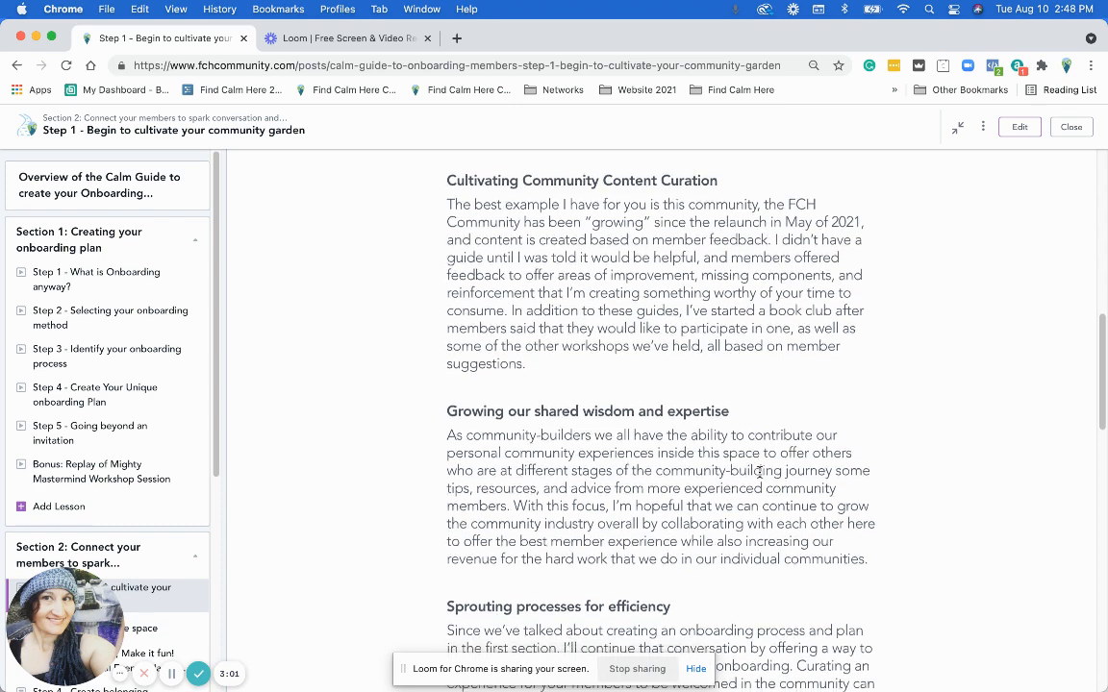
scroll(down, 3)
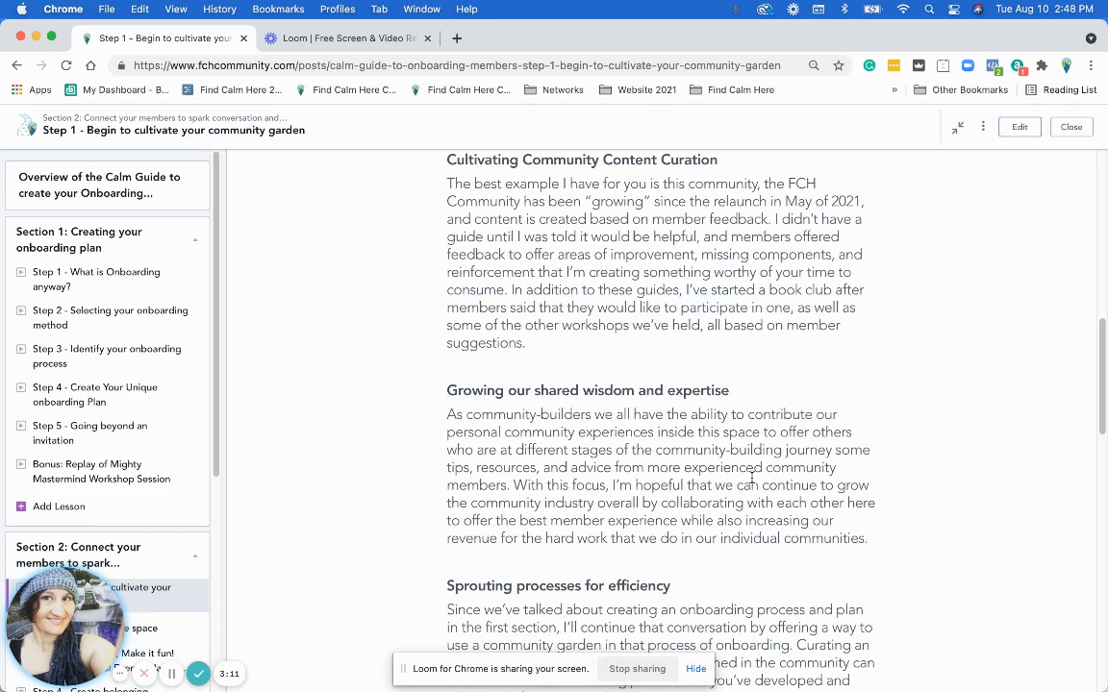
Scroll to the Sprouting processes for efficiency section of the lesson.
scroll(down, 3)
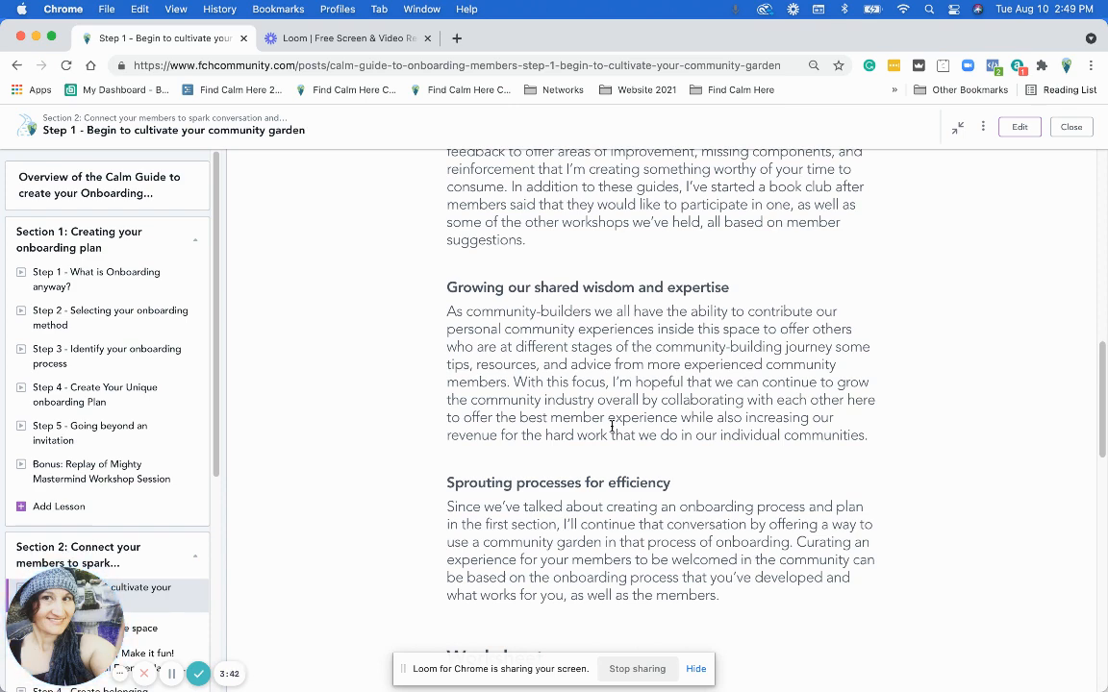
scroll(down, 3)
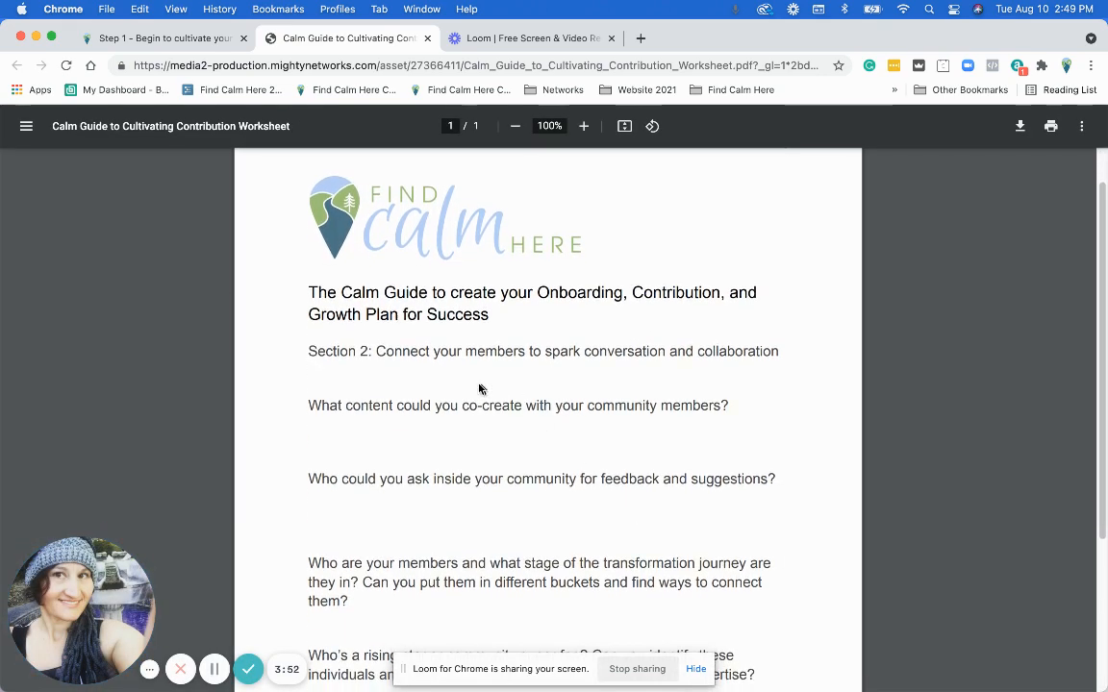
mouse_move(657, 408)
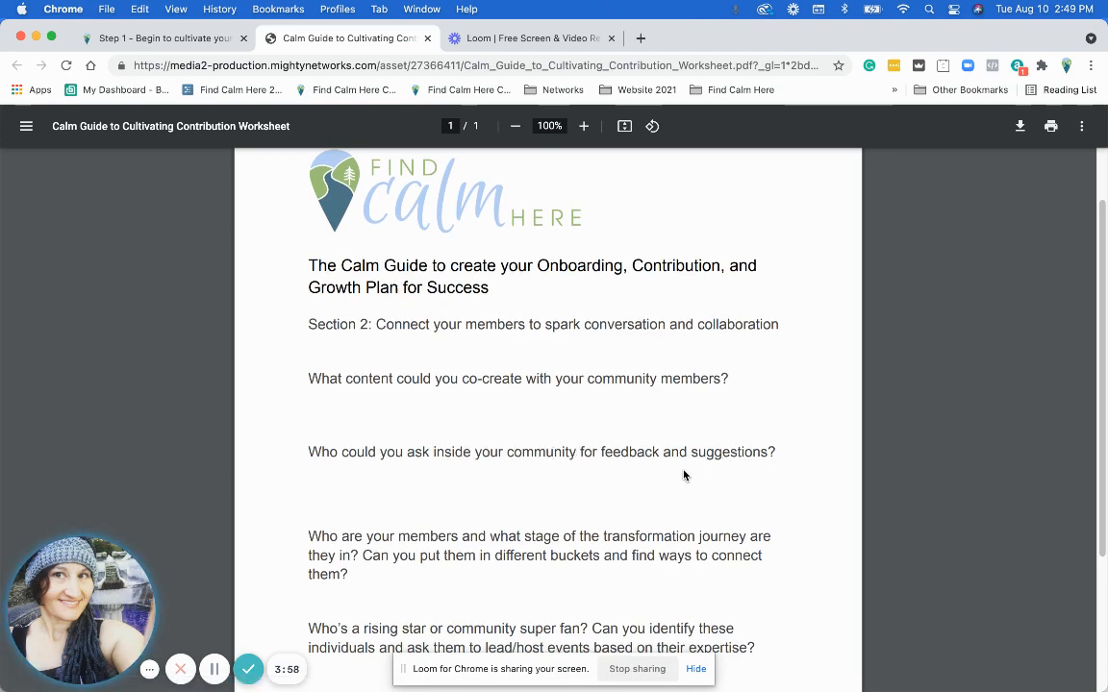
Read down the contribution worksheet PDF to its final Section 2 question on content, onboarding and participation processes.
scroll(down, 3)
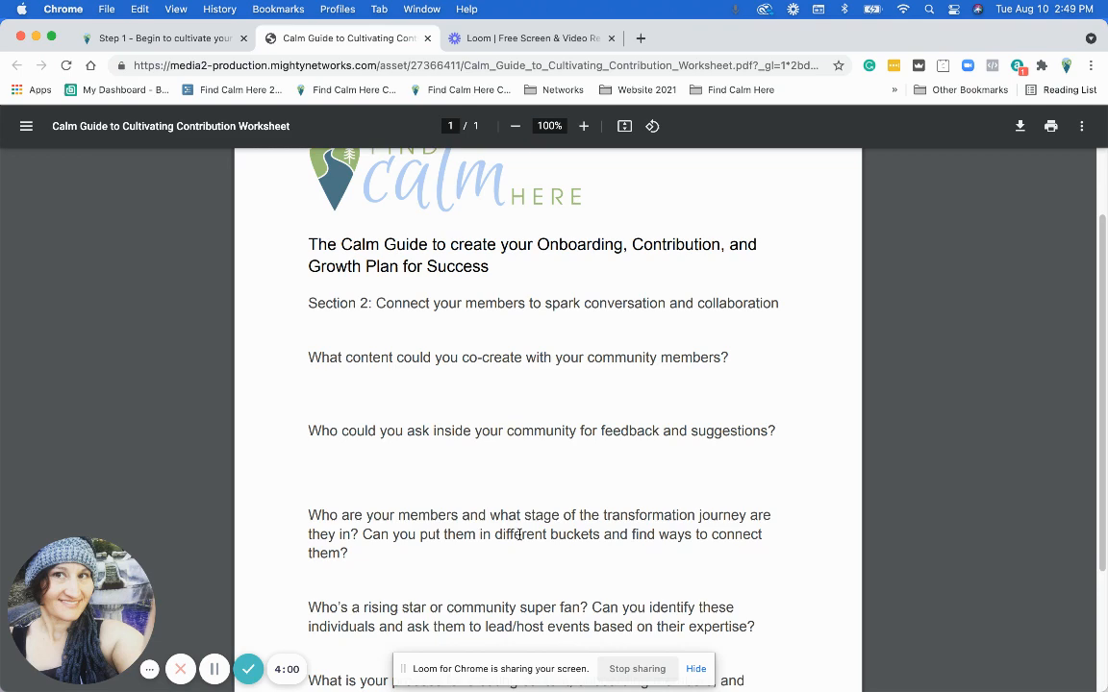
scroll(down, 3)
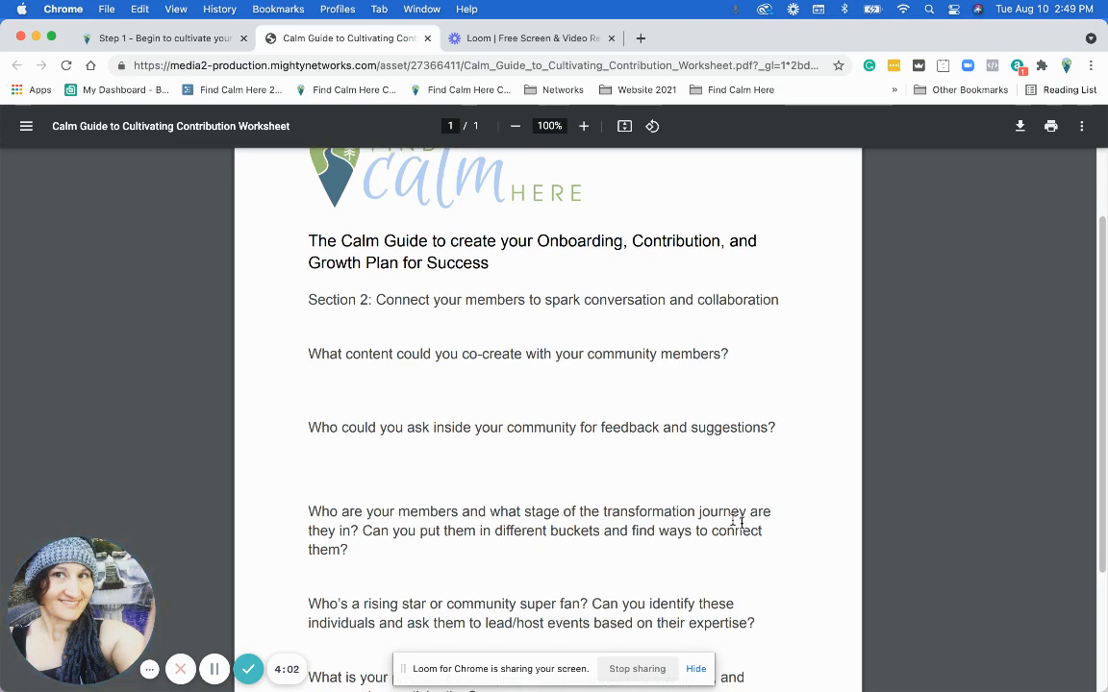
scroll(down, 3)
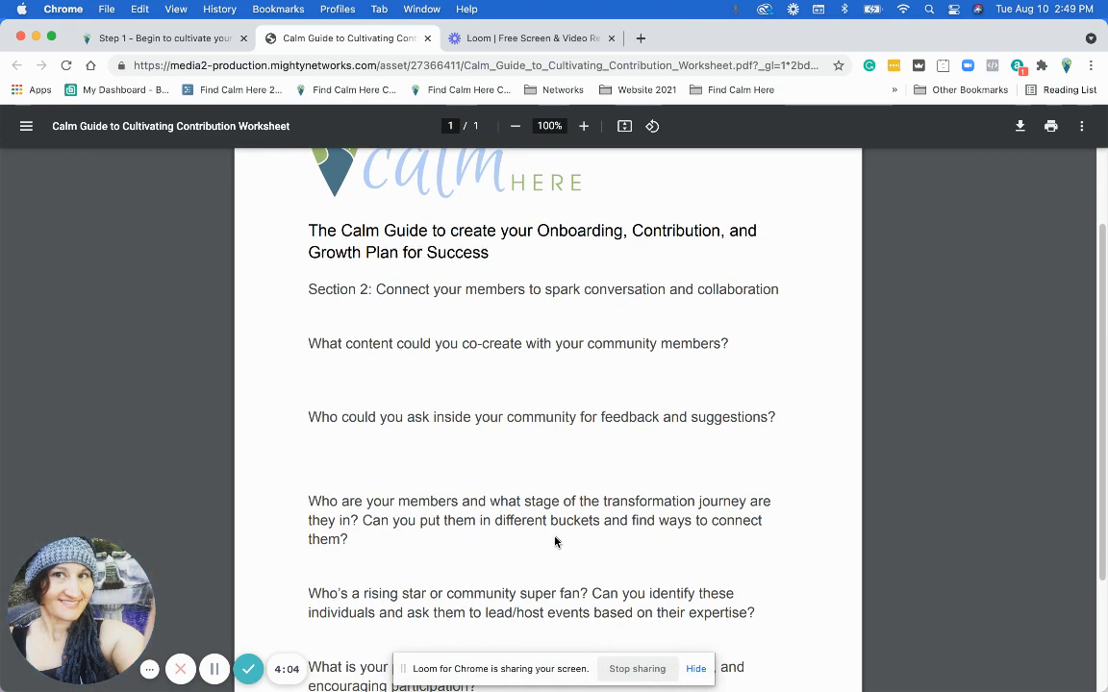
scroll(down, 3)
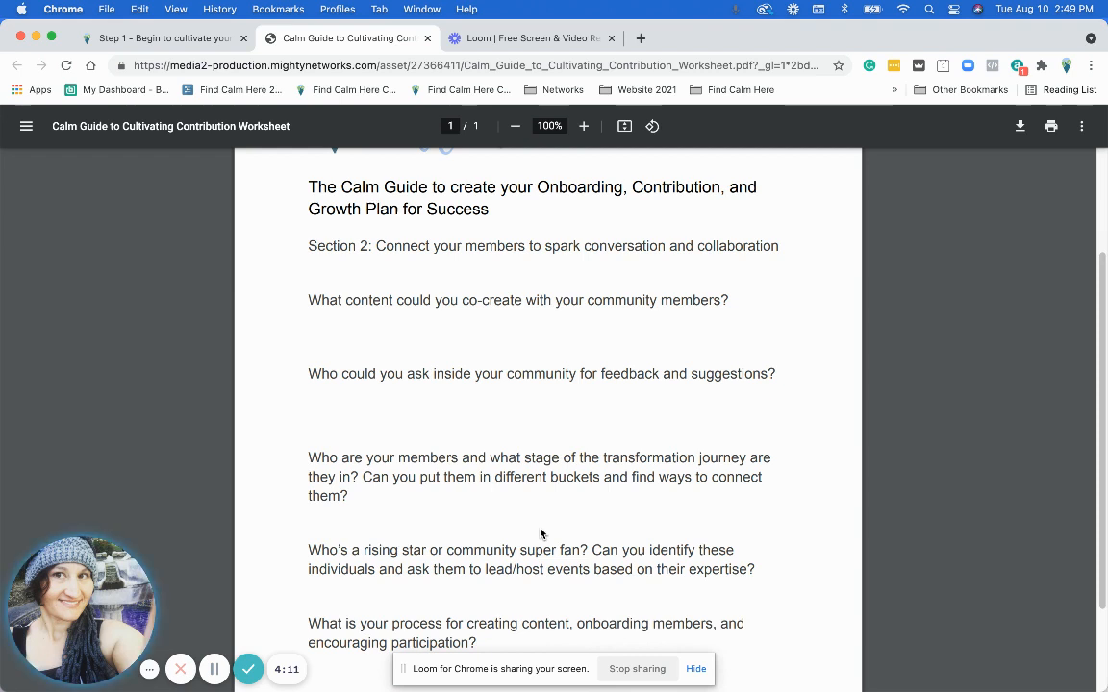
scroll(down, 3)
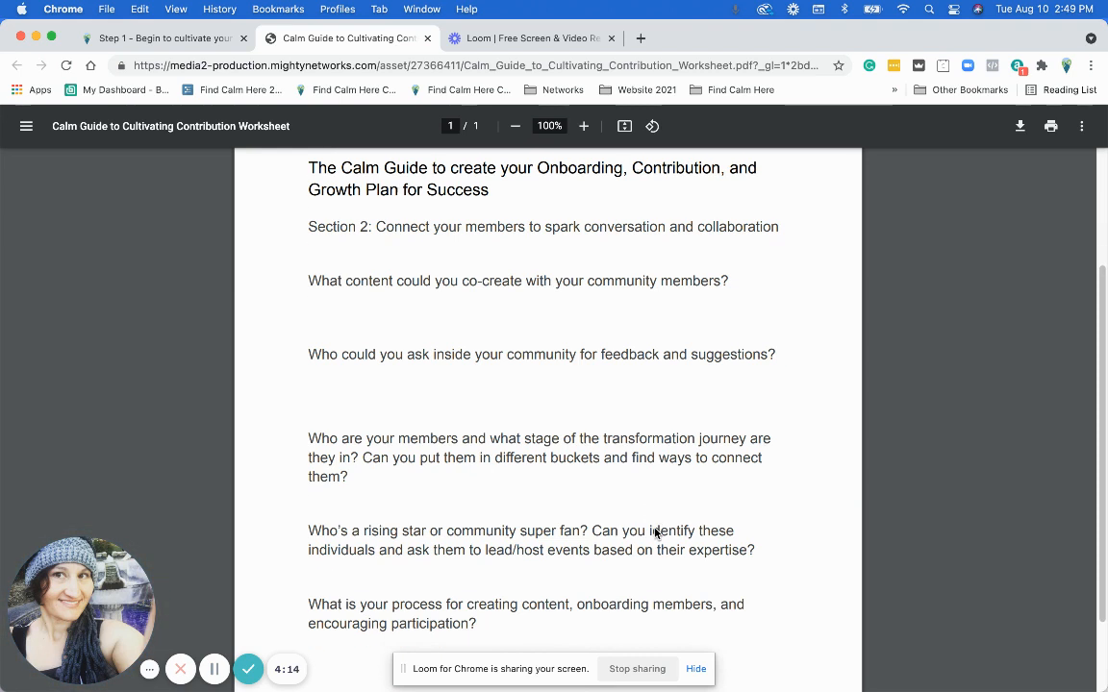
mouse_move(593, 550)
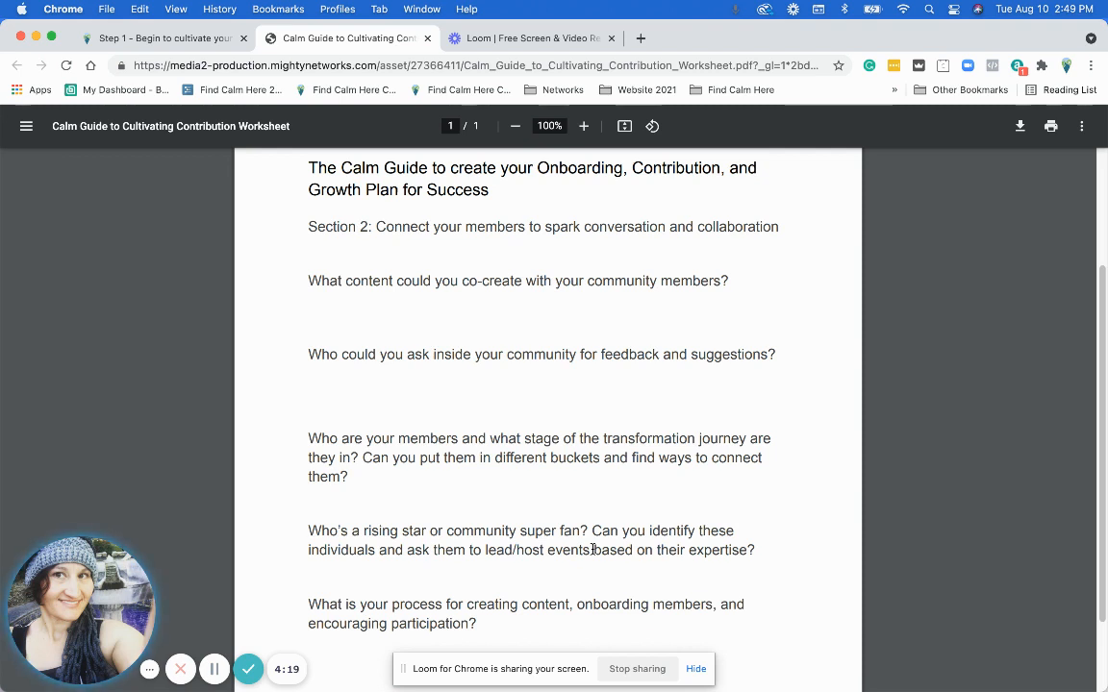
scroll(down, 3)
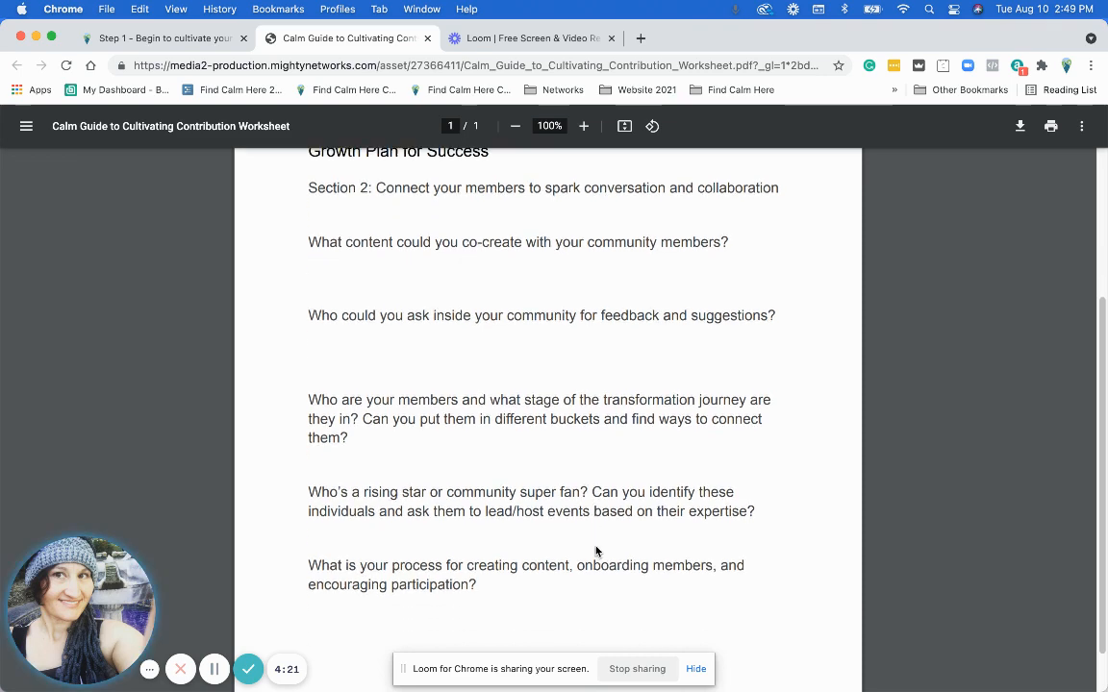
scroll(down, 3)
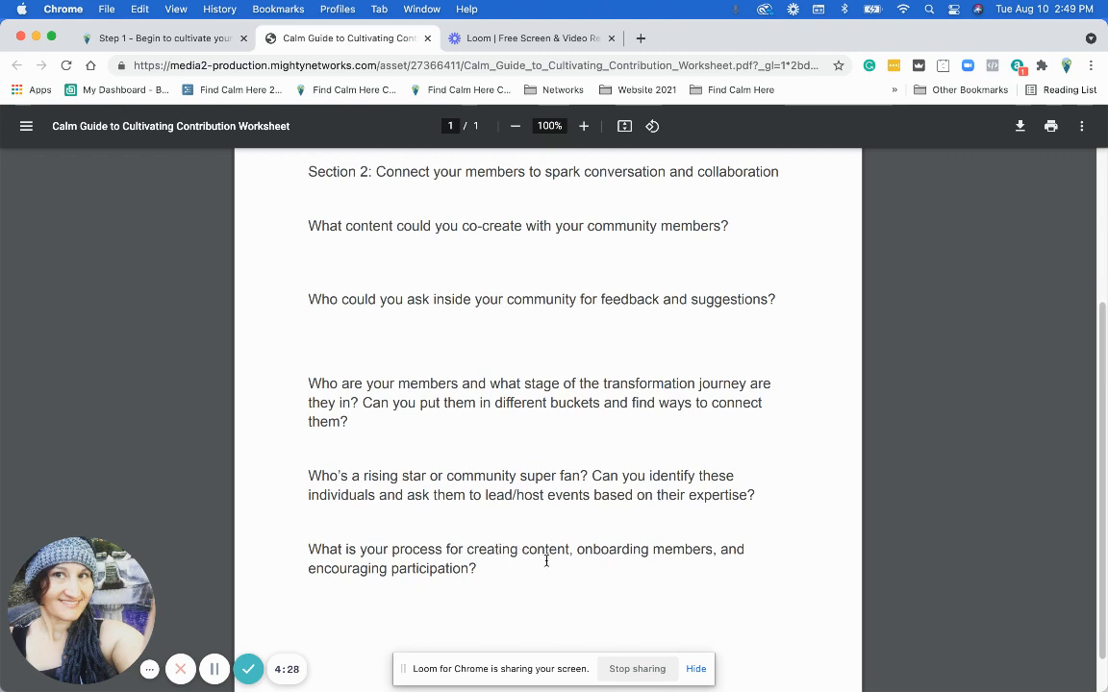
scroll(down, 3)
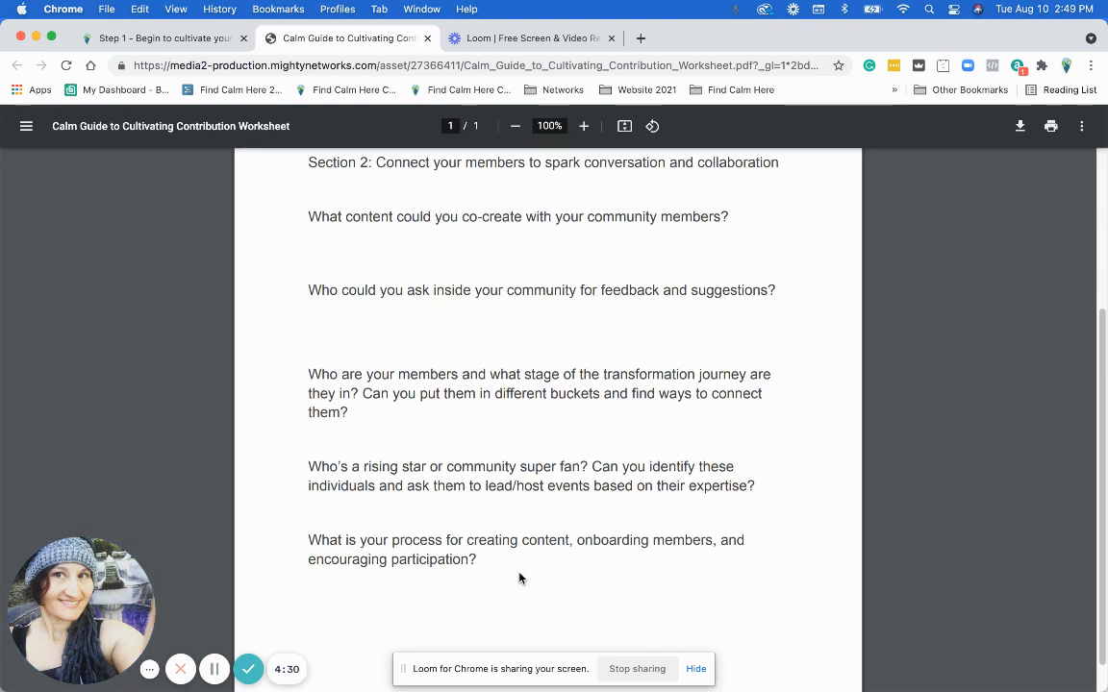
mouse_move(500, 568)
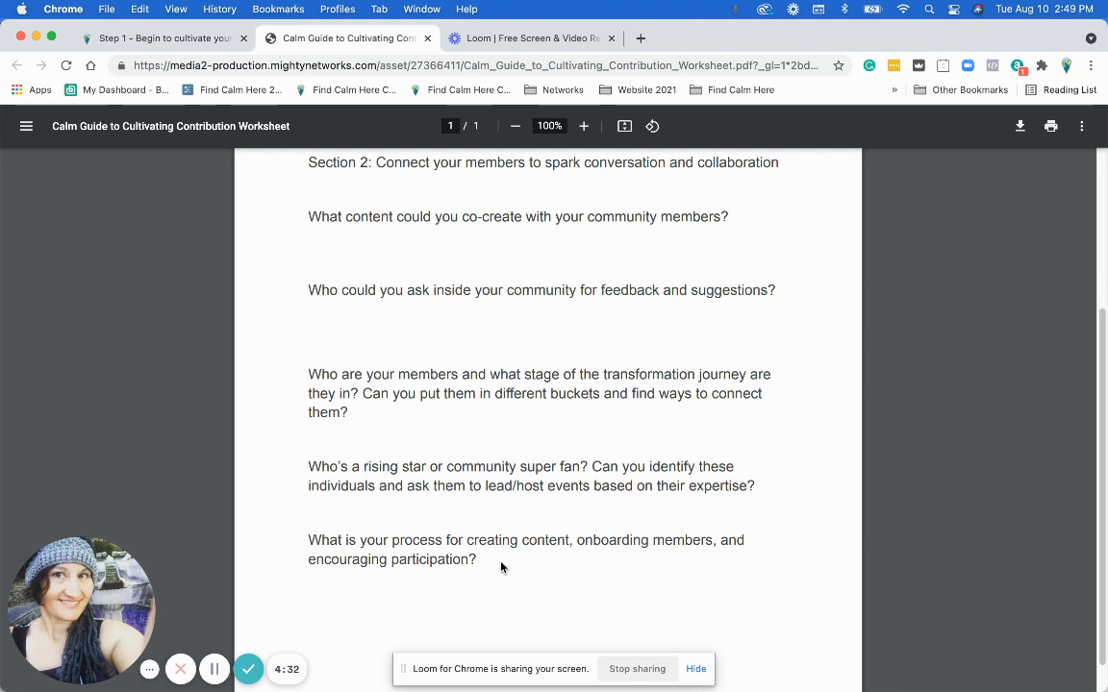